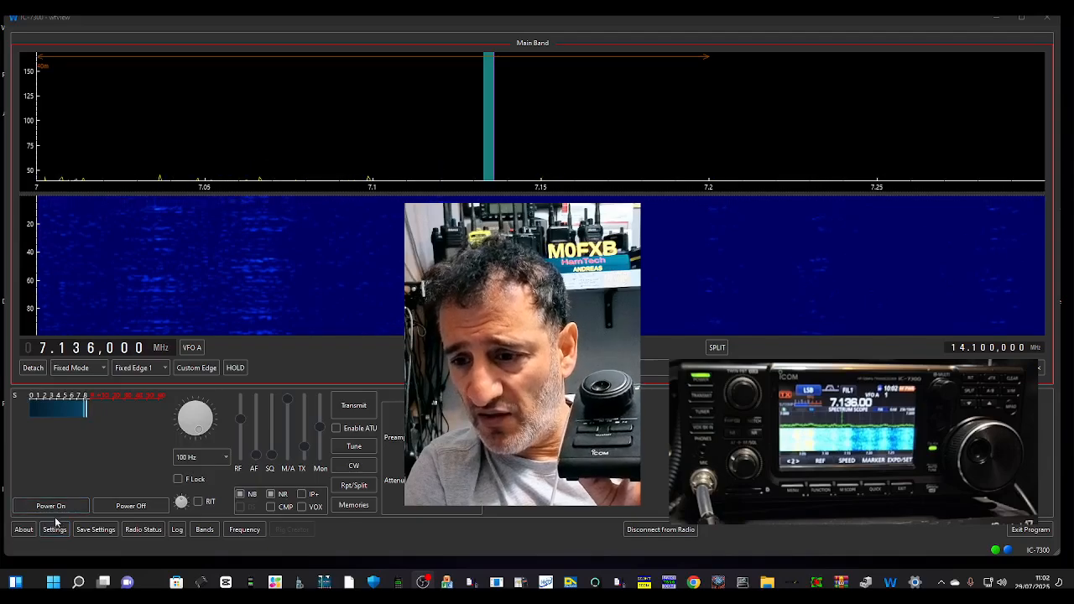
Bring up the wfview settings window from the main screen
{"action": "left_click", "coordinate": [54, 528]}
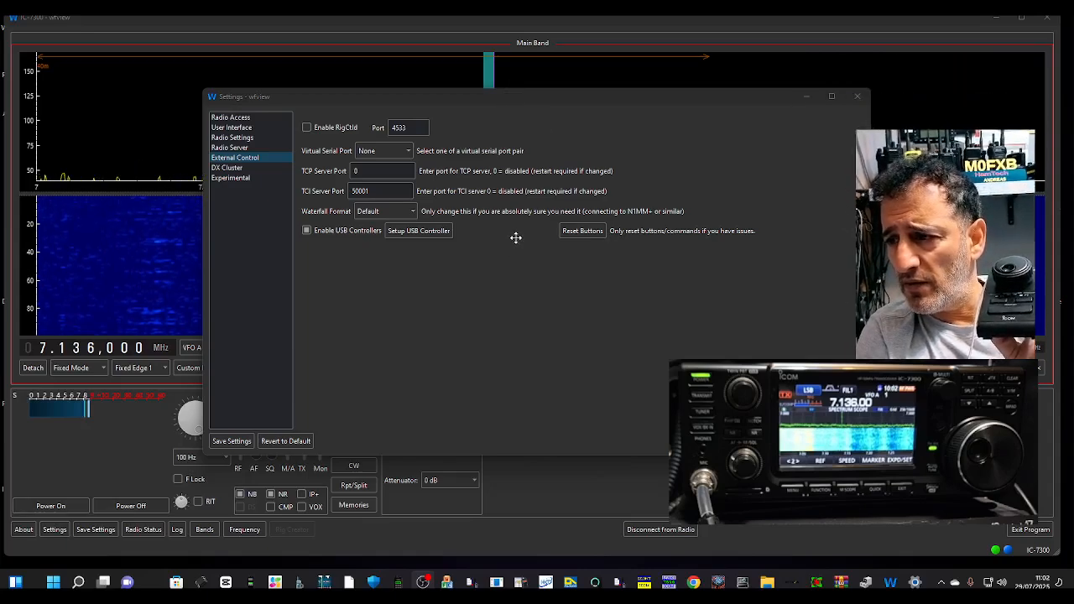
{"action": "mouse_move", "coordinate": [739, 110]}
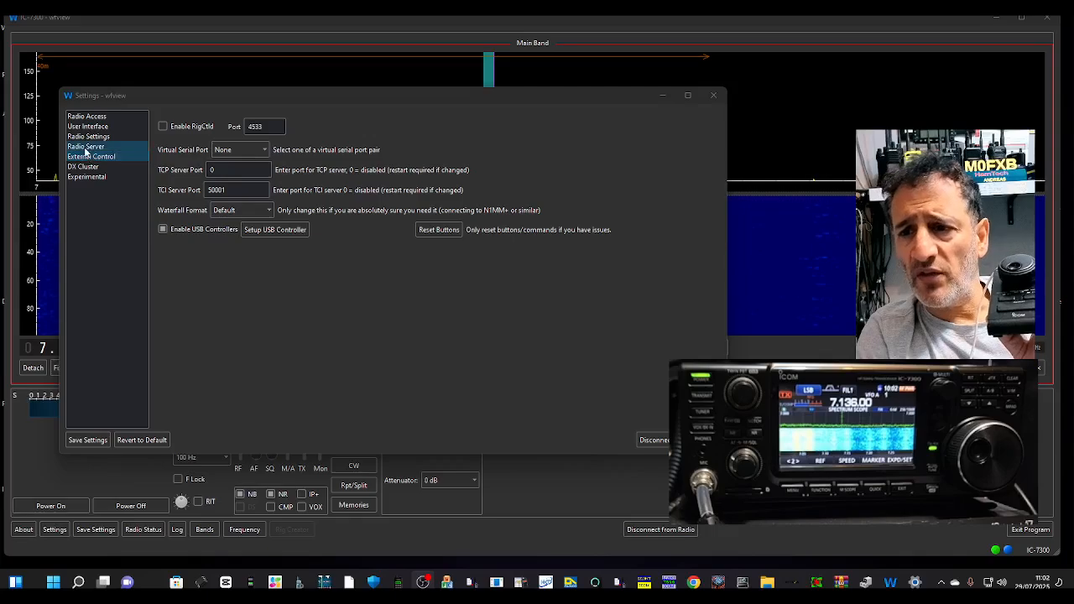
Go to External Control and launch the USB controller setup for the RC-28
{"action": "left_click", "coordinate": [92, 156]}
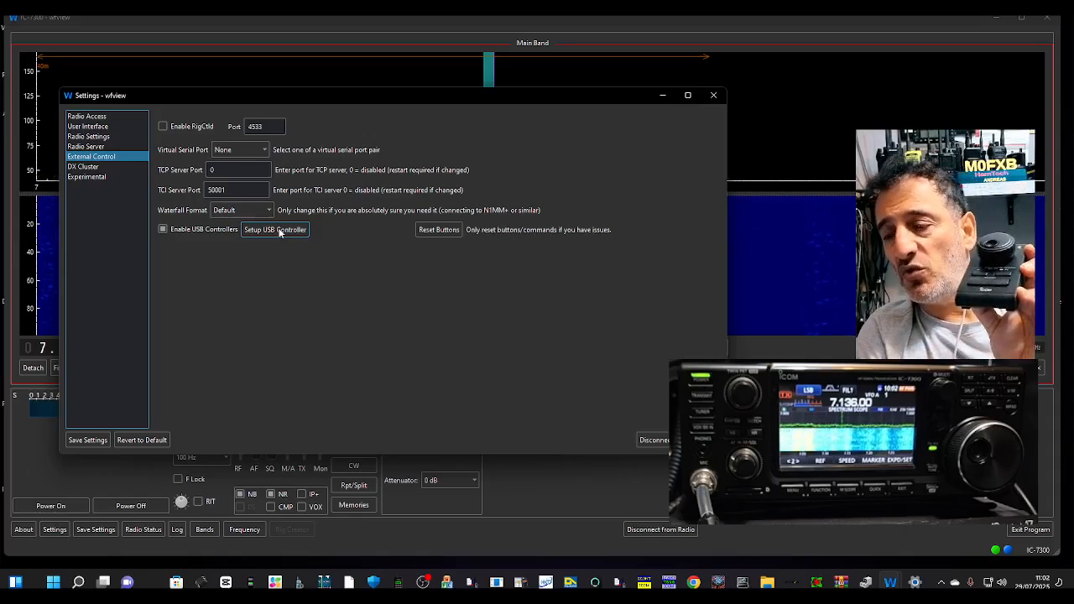
{"action": "left_click", "coordinate": [275, 229]}
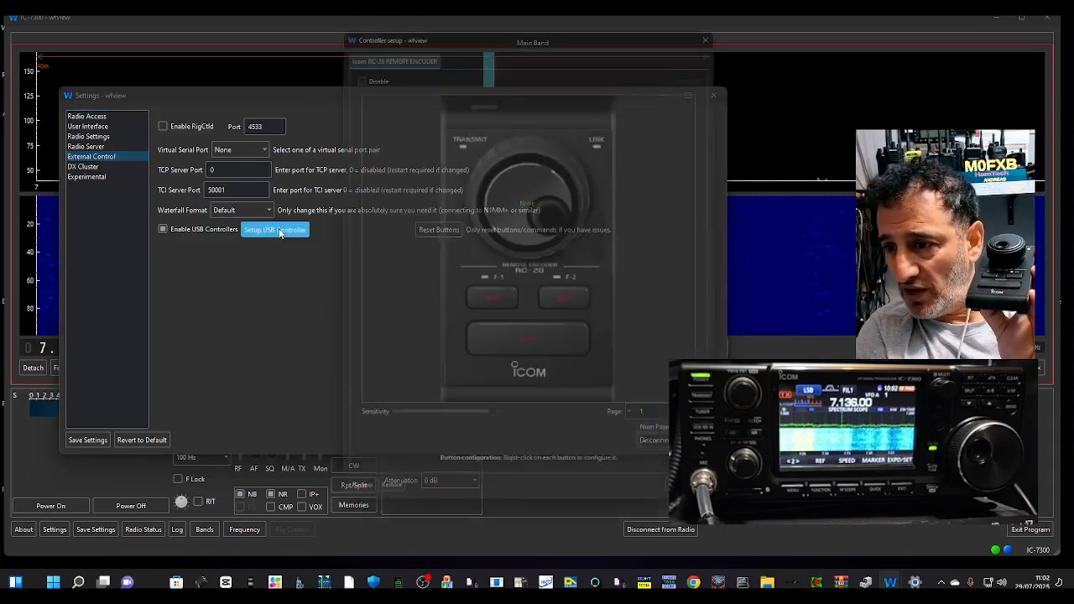
Confirm the RC-28 shows Connected, accept the controller setup and close settings
{"action": "left_click", "coordinate": [275, 229]}
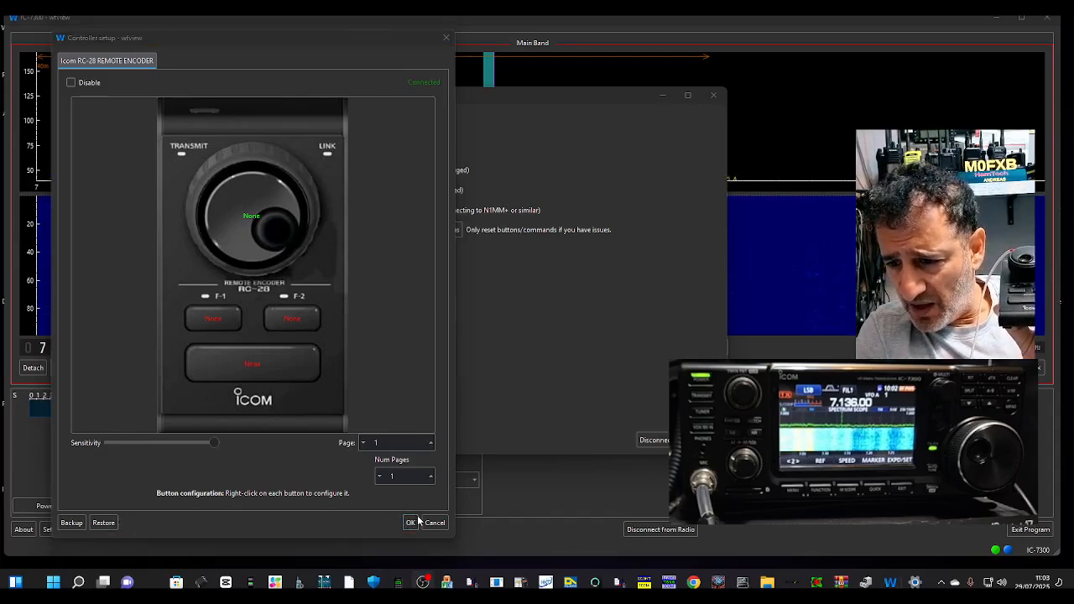
{"action": "left_click", "coordinate": [410, 521]}
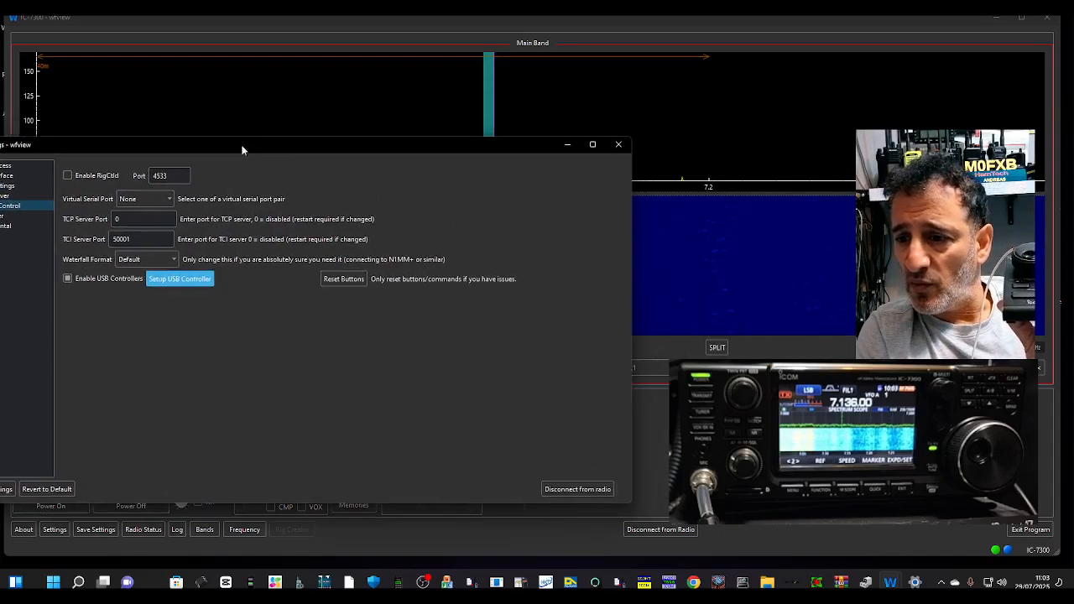
{"action": "left_click", "coordinate": [619, 144]}
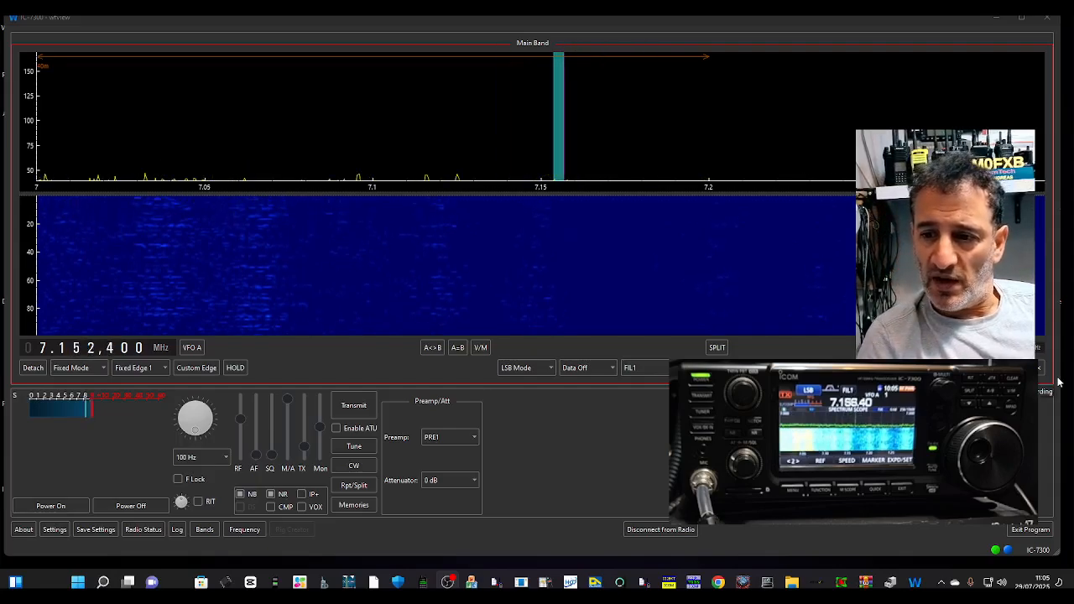
Return focus to the main window and tune the frequency with the RC-28 encoder knob
{"action": "left_click", "coordinate": [361, 118]}
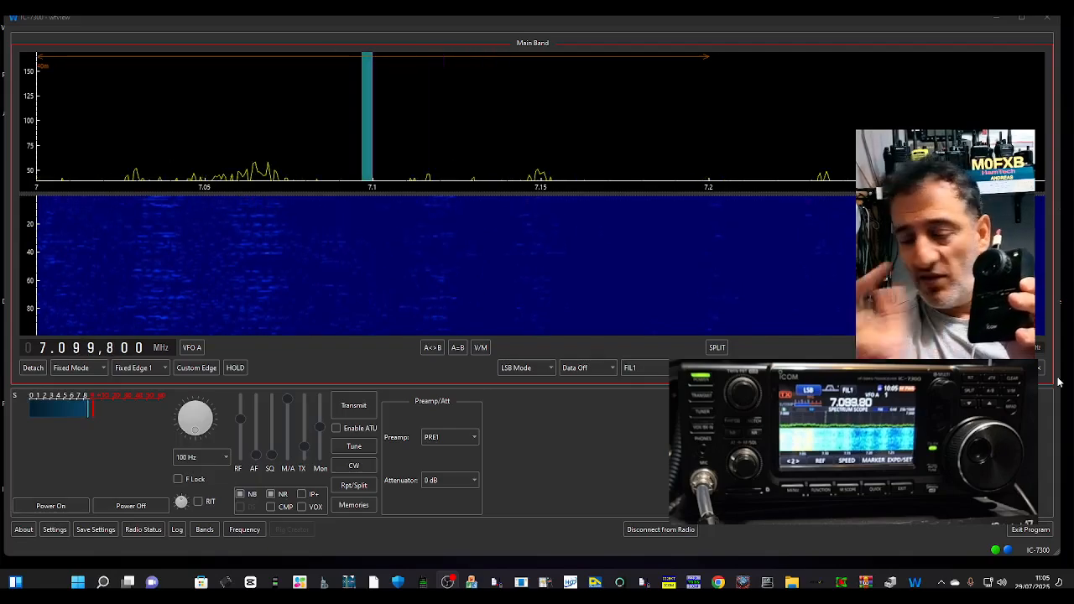
{"action": "mouse_move", "coordinate": [847, 235]}
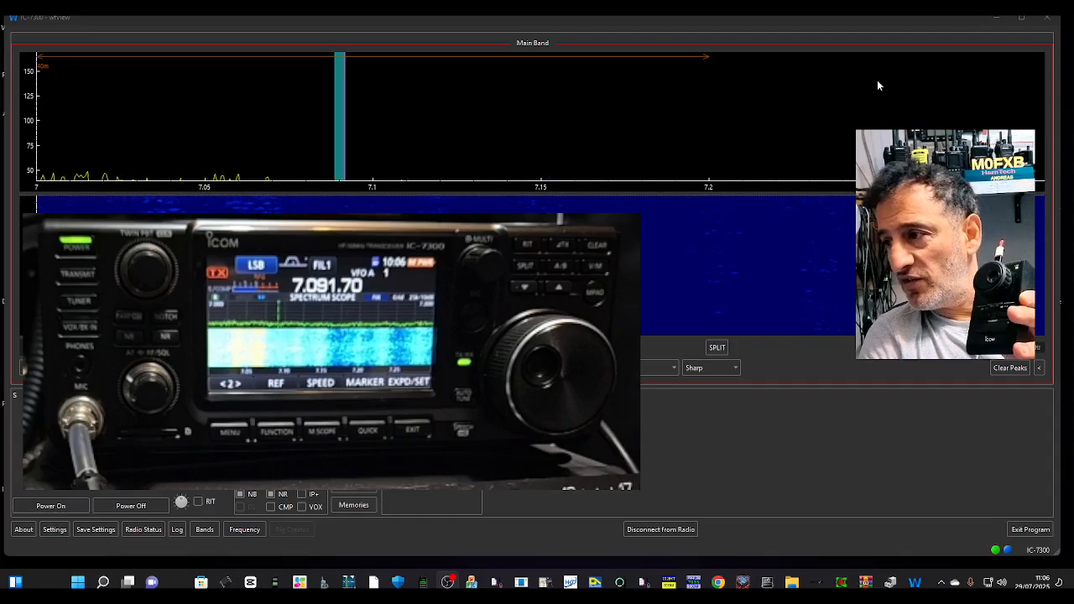
{"action": "mouse_move", "coordinate": [775, 246]}
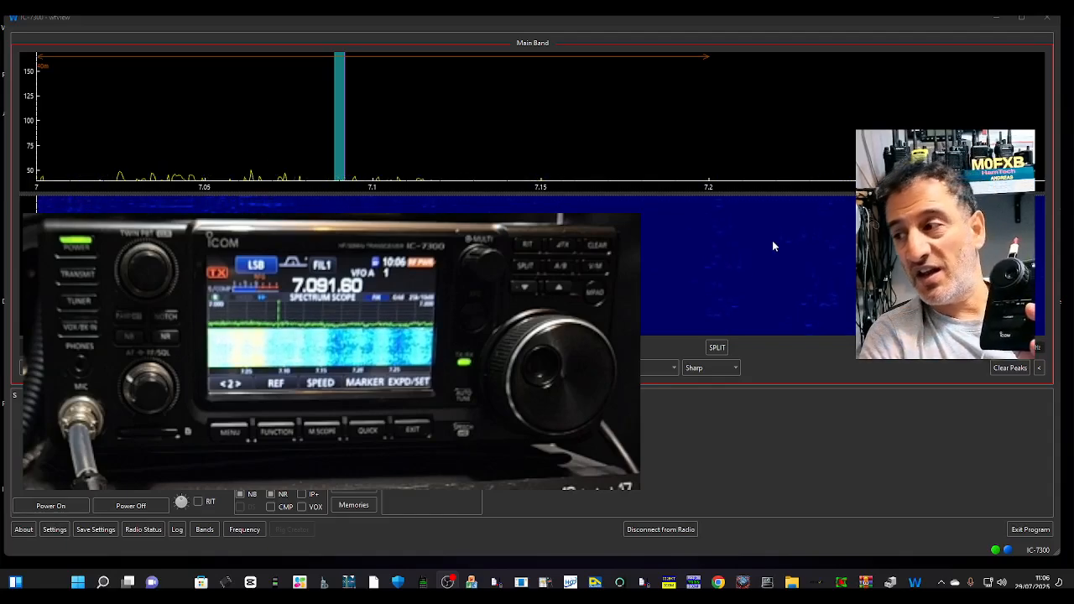
{"action": "mouse_move", "coordinate": [746, 260]}
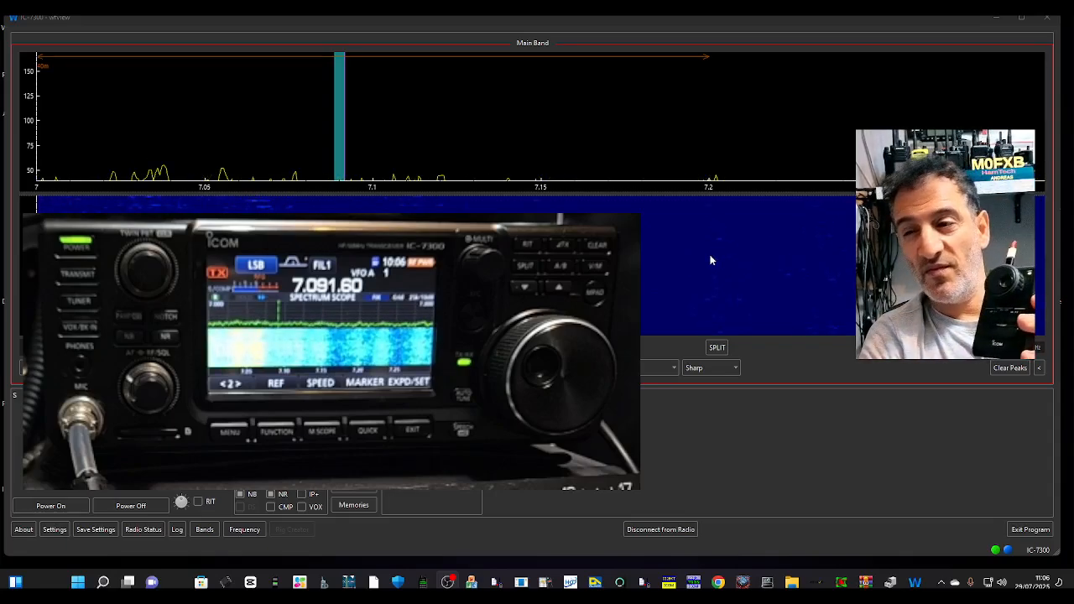
{"action": "mouse_move", "coordinate": [854, 395]}
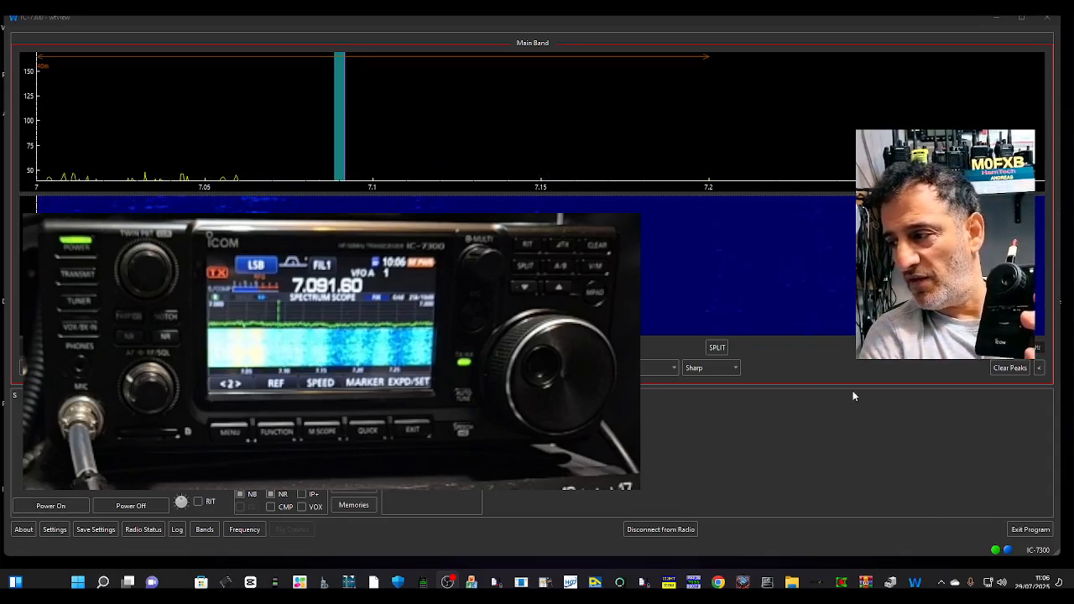